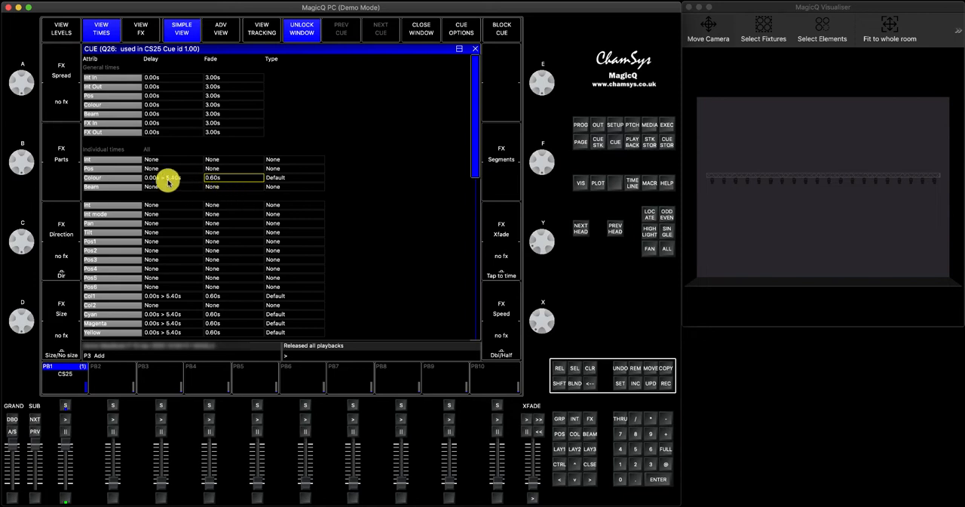
mouse_move(196, 229)
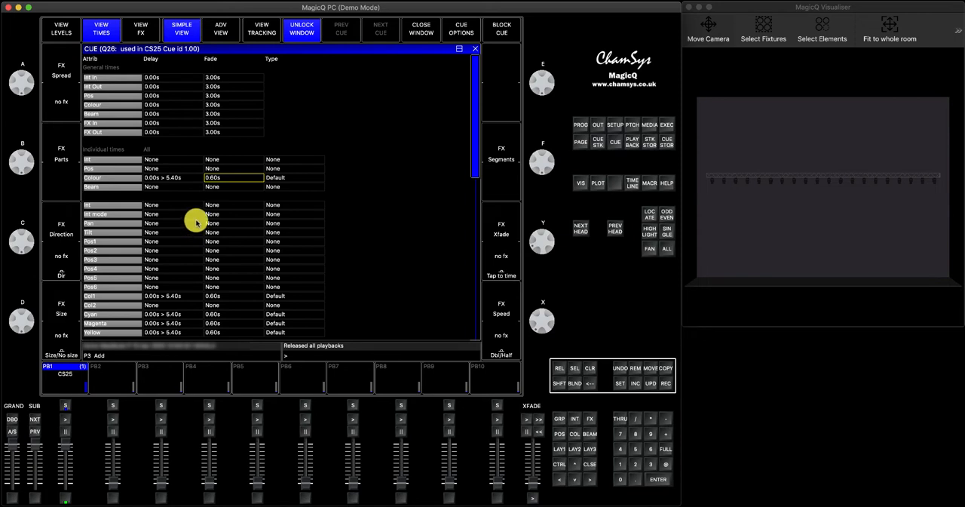
mouse_move(925, 189)
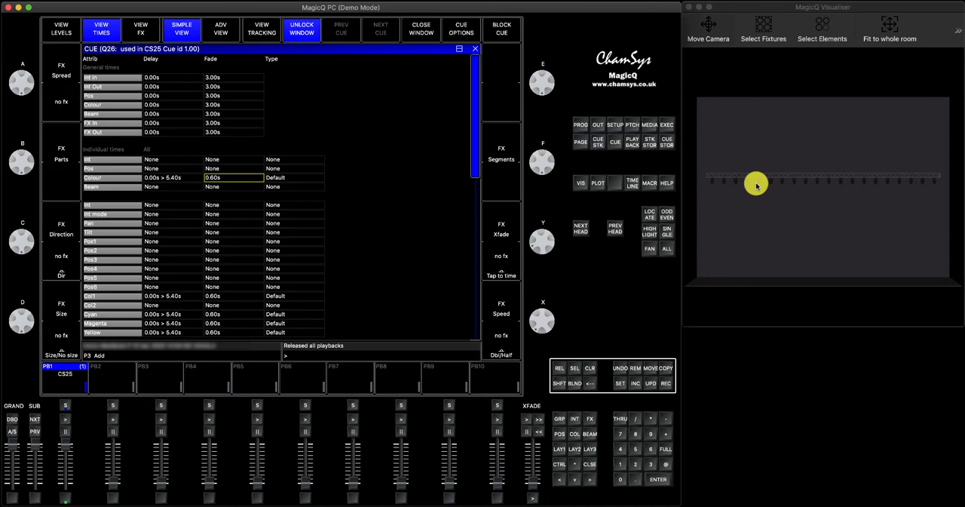
mouse_move(823, 205)
text(0.25)
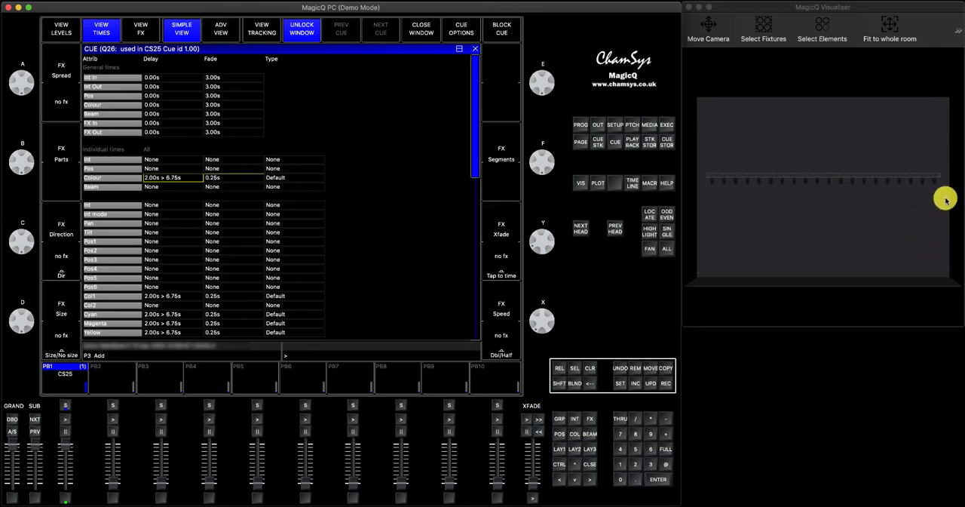
mouse_move(697, 209)
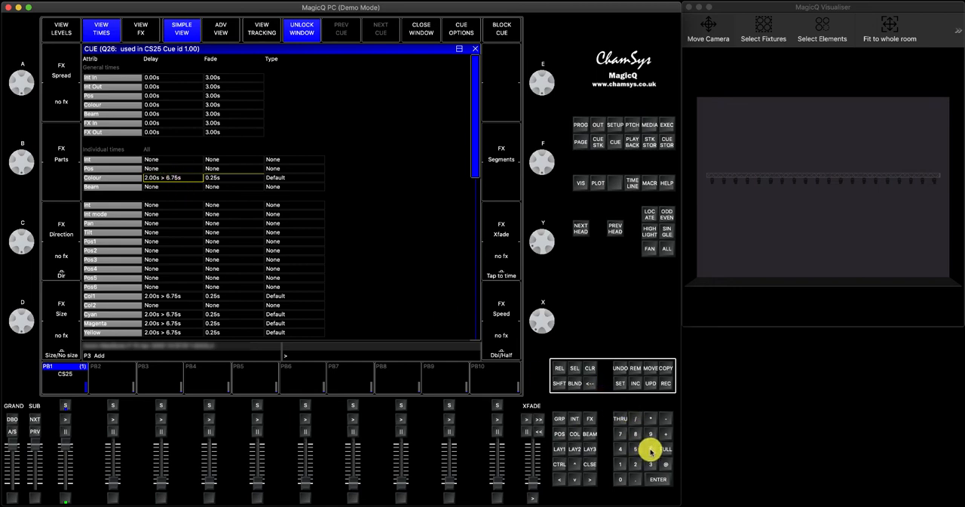
Fire playback 1 so red sweeps across the fixtures, then release it back to dark.
click(651, 449)
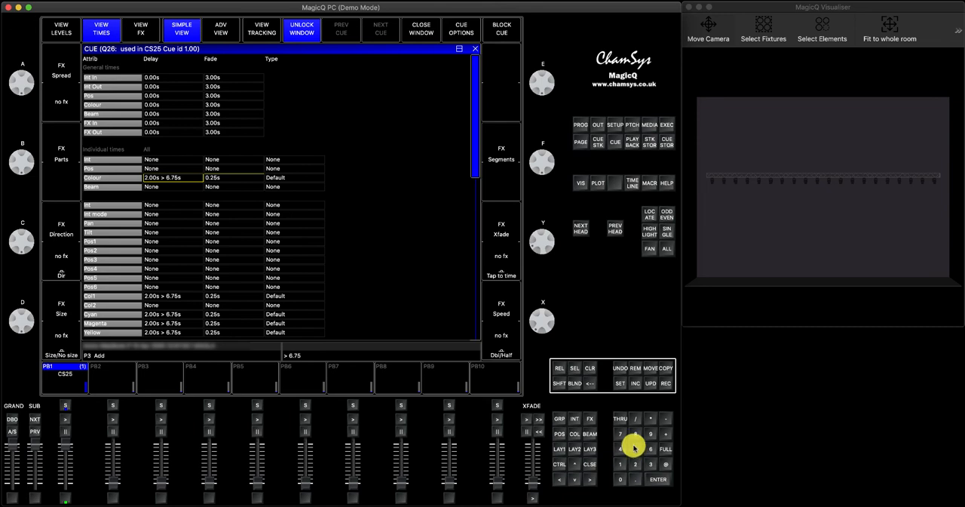
click(634, 464)
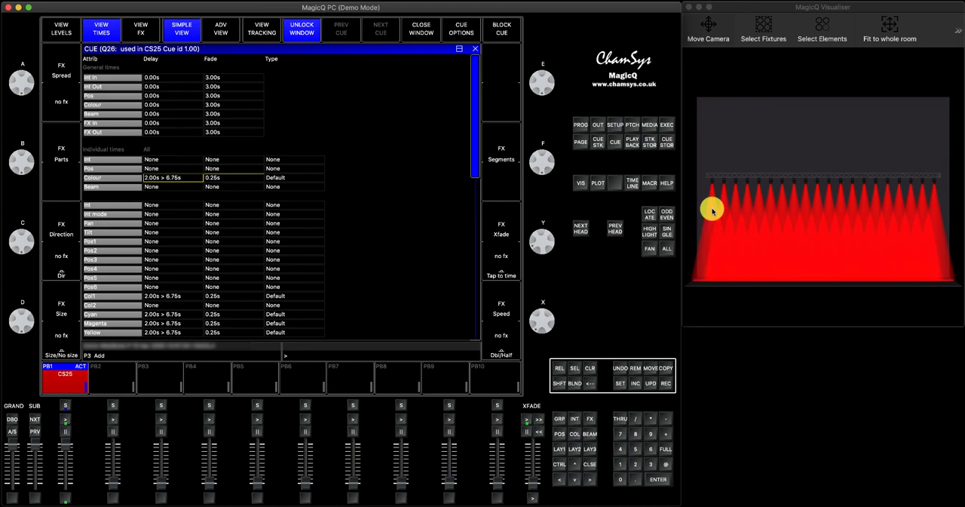
mouse_move(723, 325)
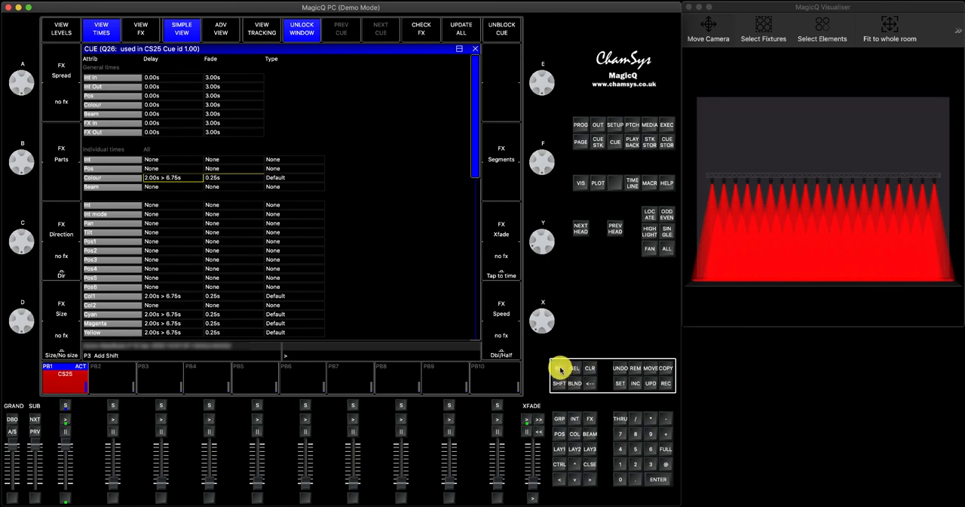
click(559, 368)
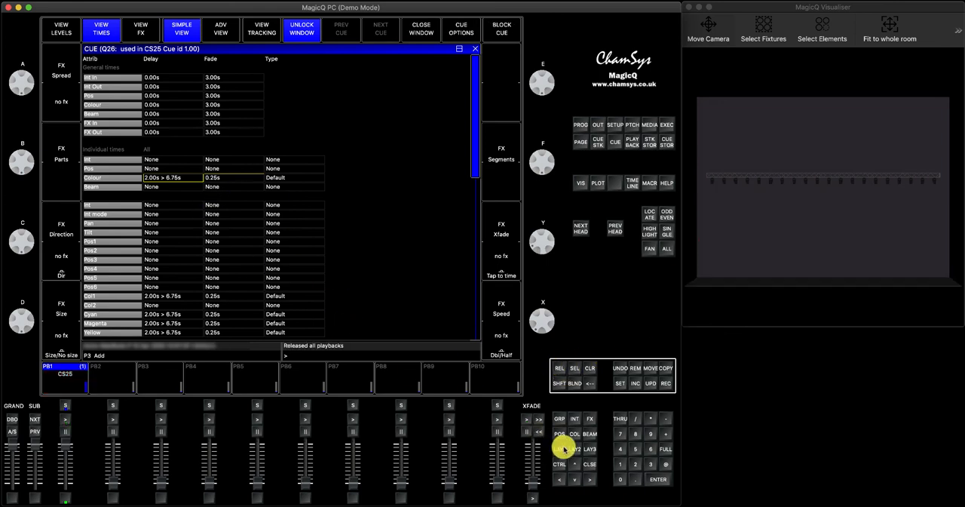